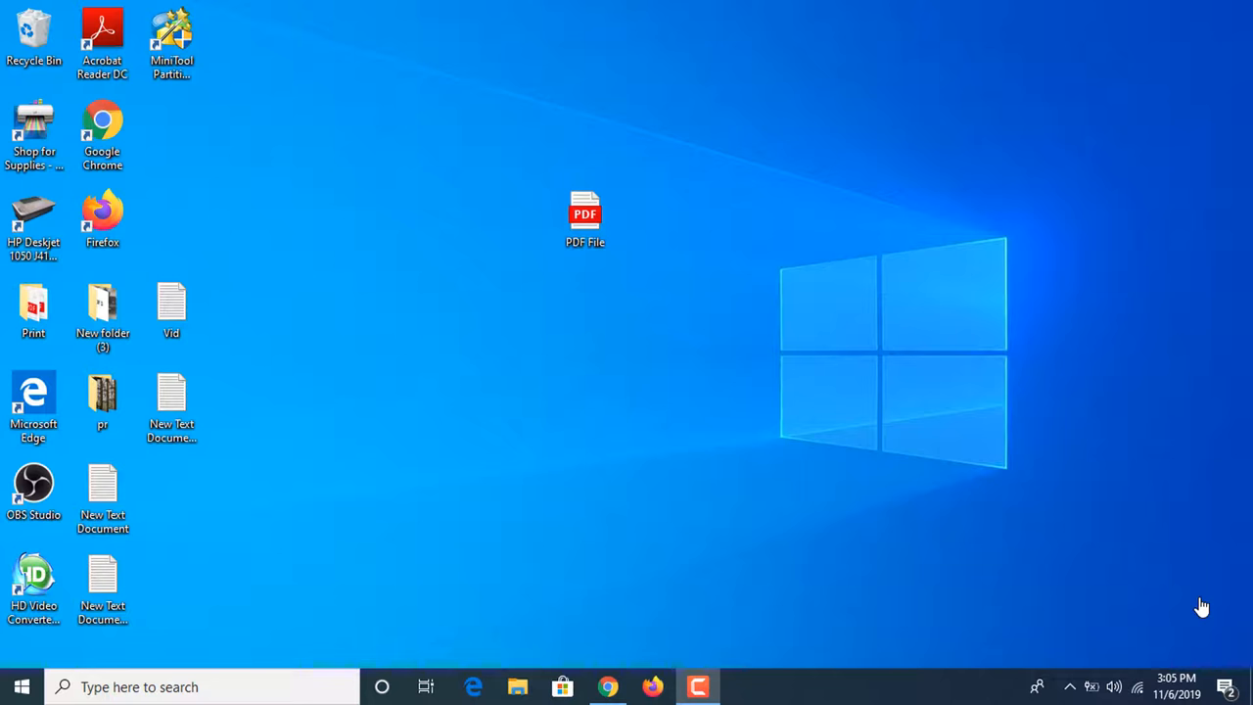
pyautogui.moveTo(675, 252)
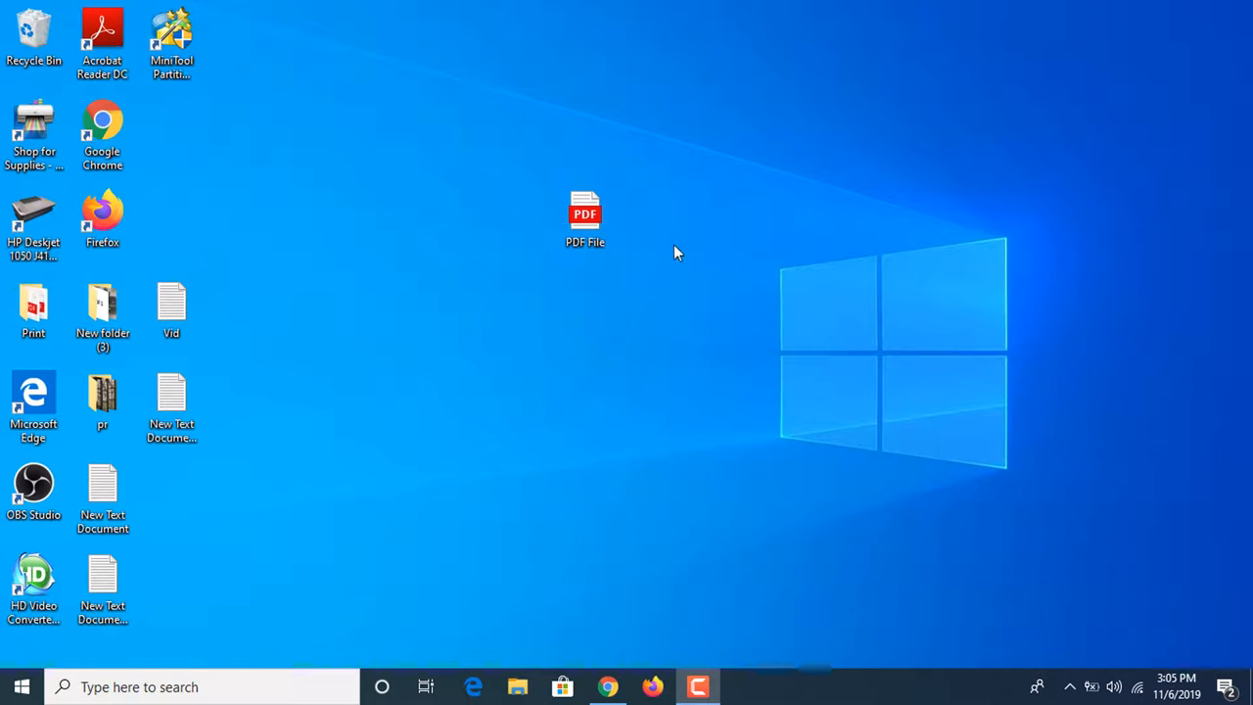
# - Preview the original 13-page PDF by scrolling through its pages
pyautogui.doubleClick(584, 212)
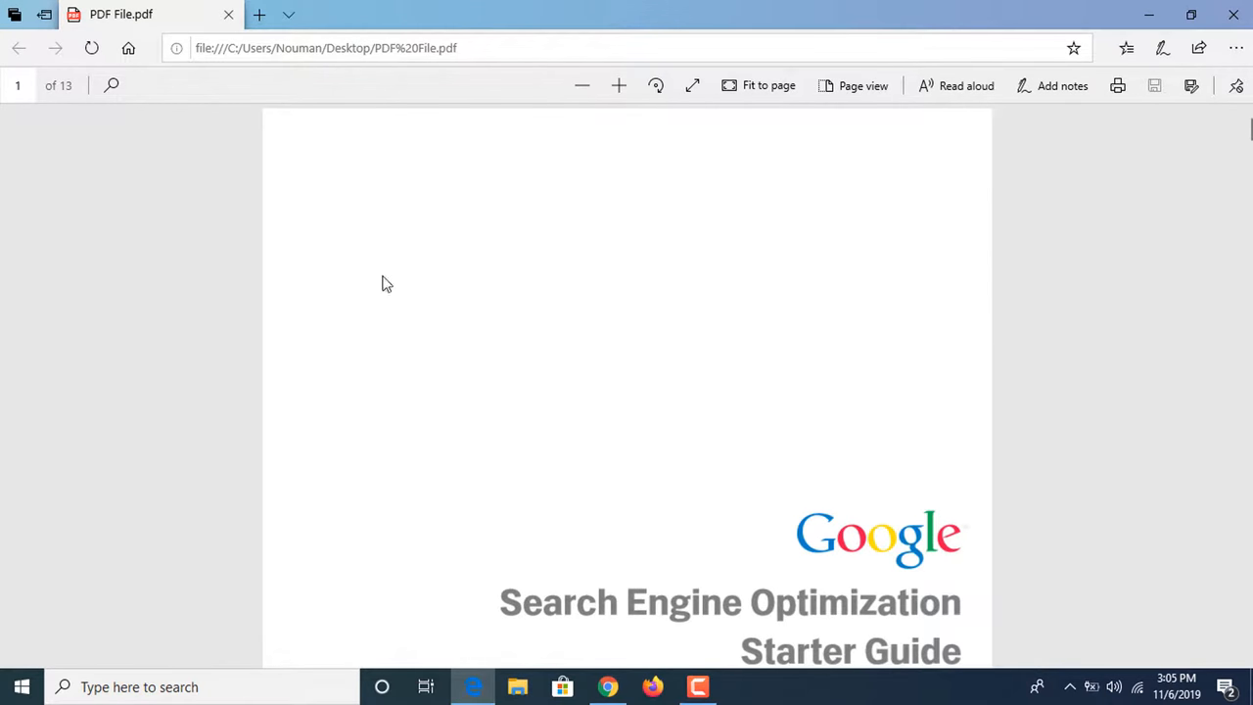
pyautogui.scroll(-3)
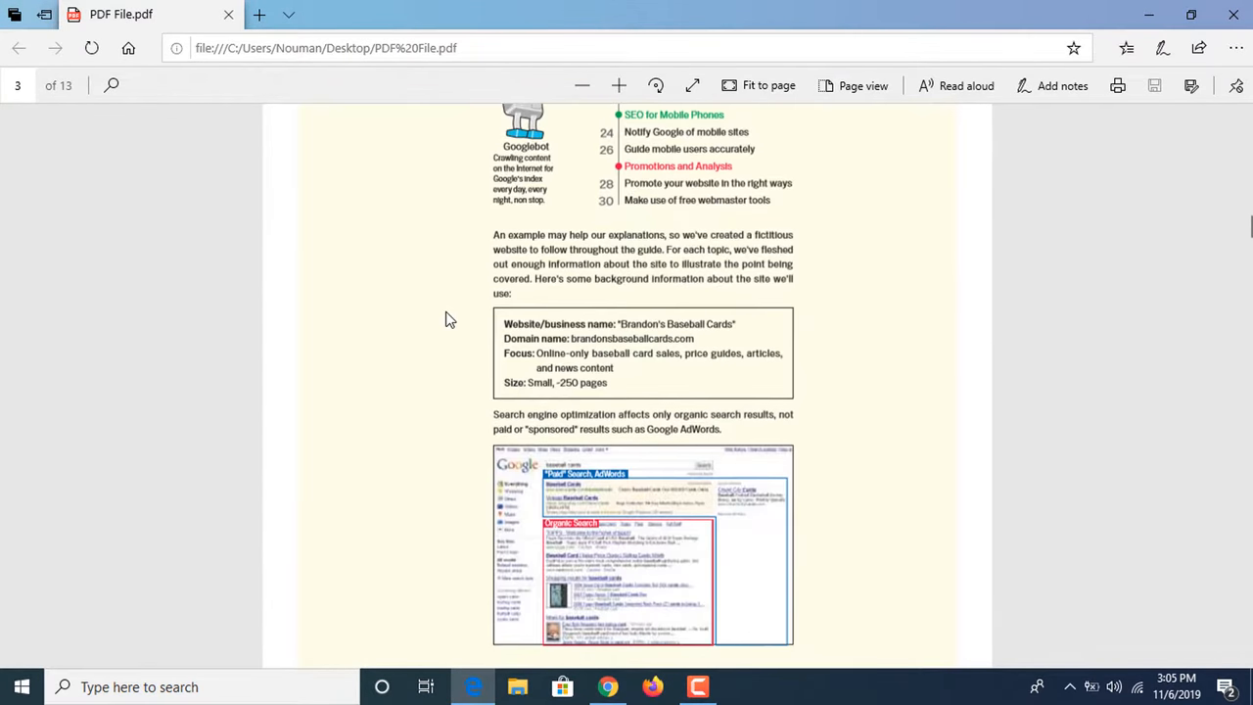
pyautogui.scroll(-3)
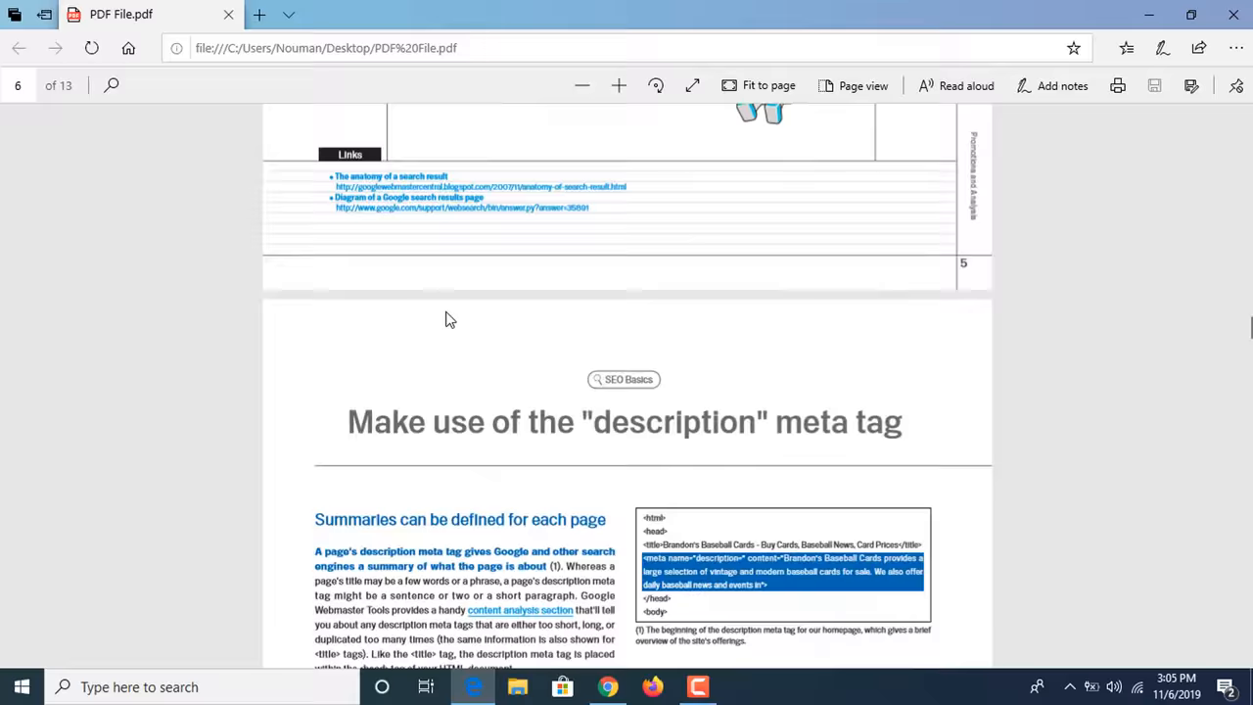
pyautogui.scroll(-3)
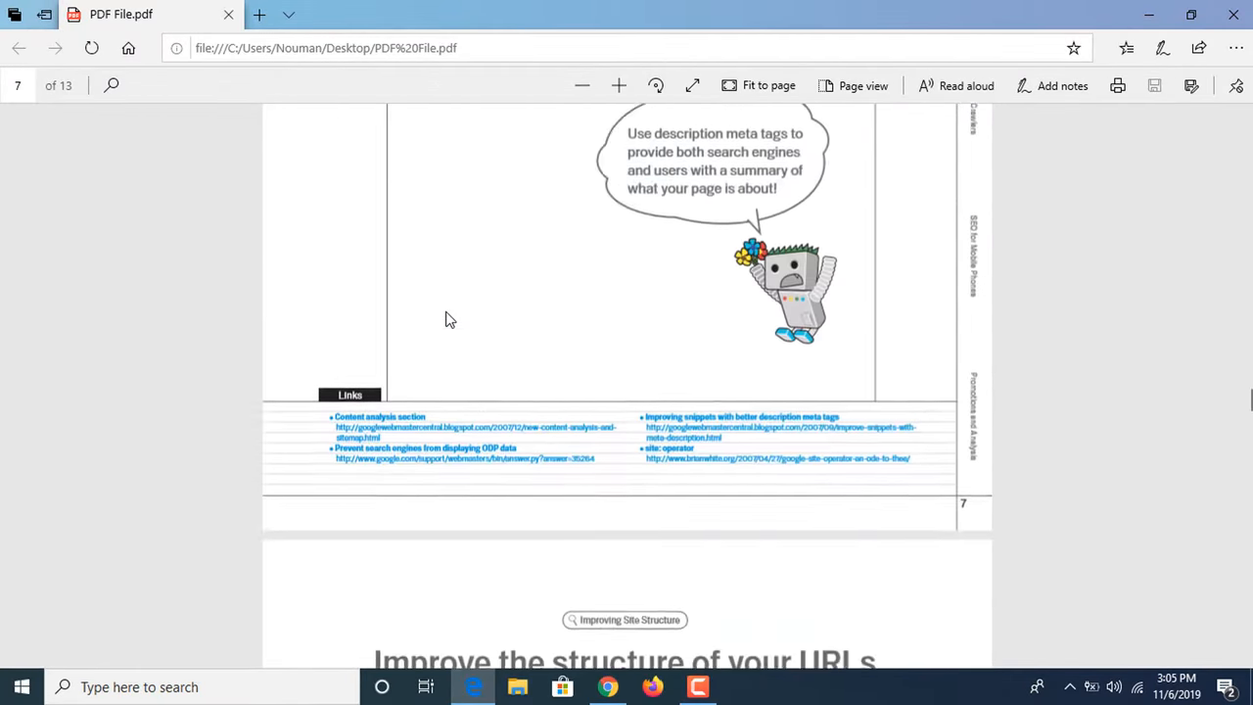
pyautogui.scroll(-3)
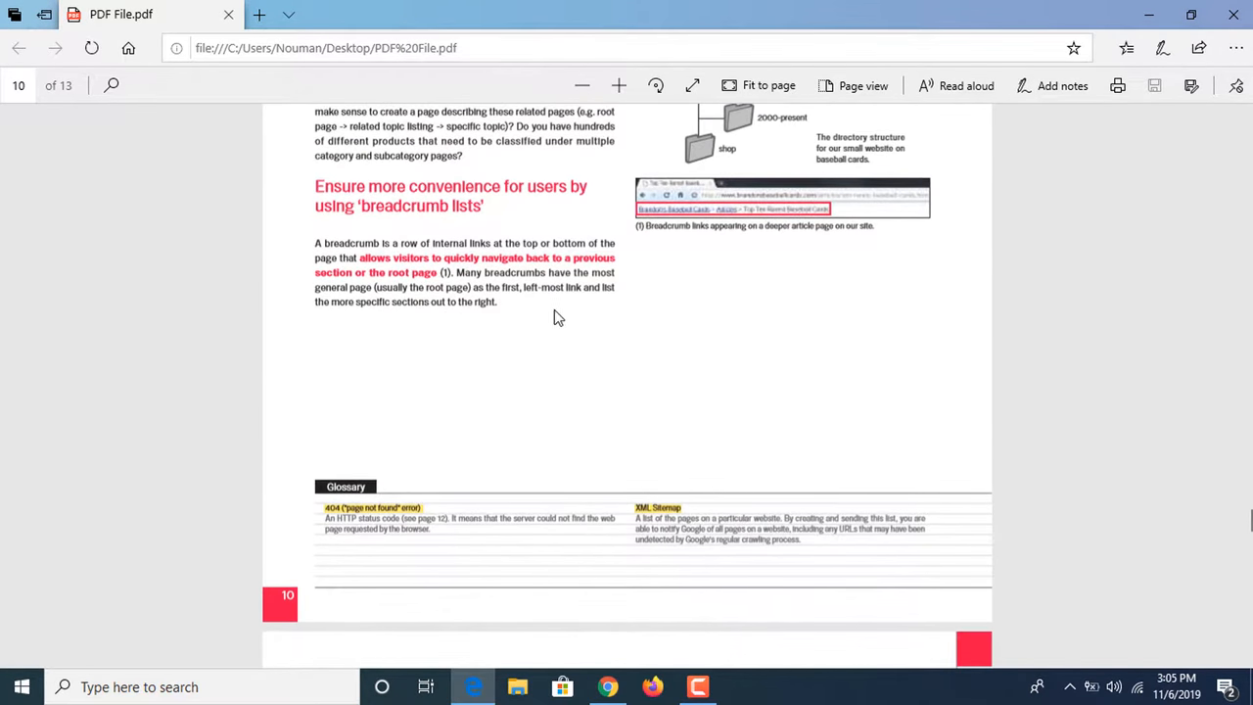
pyautogui.scroll(-3)
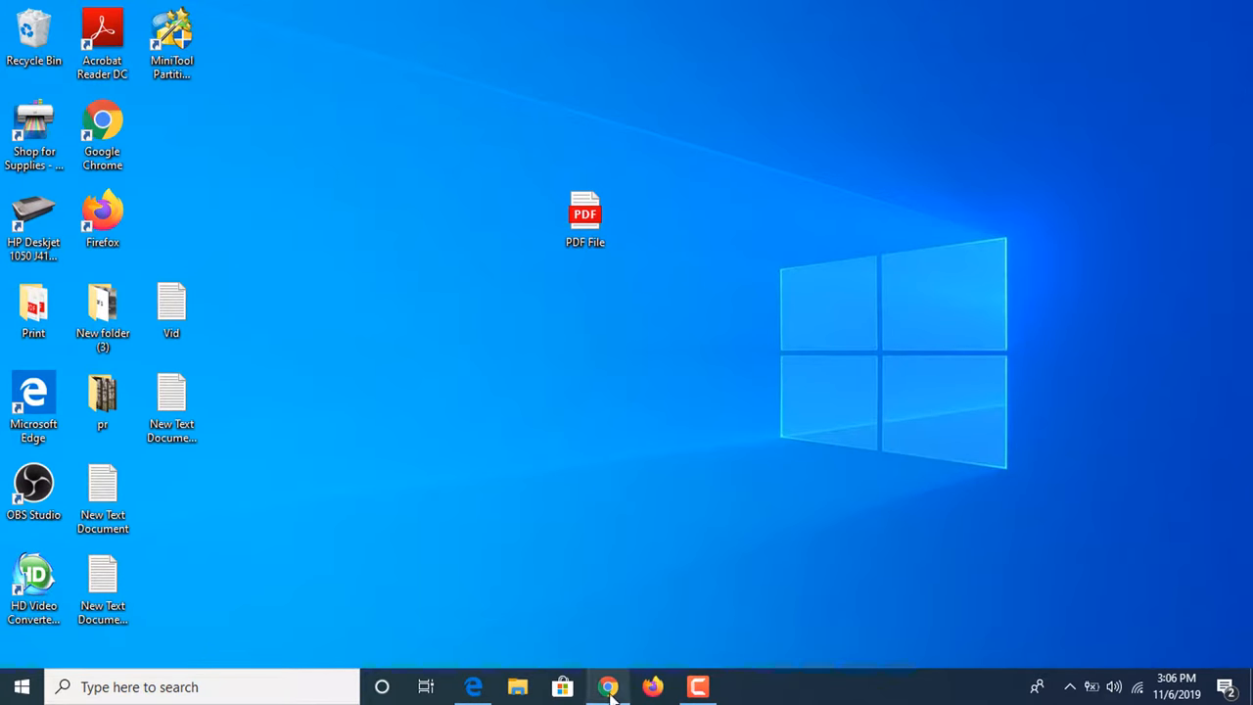
# - Upload 'PDF File' from the Desktop to iLovePDF's Remove PDF pages tool
pyautogui.click(609, 685)
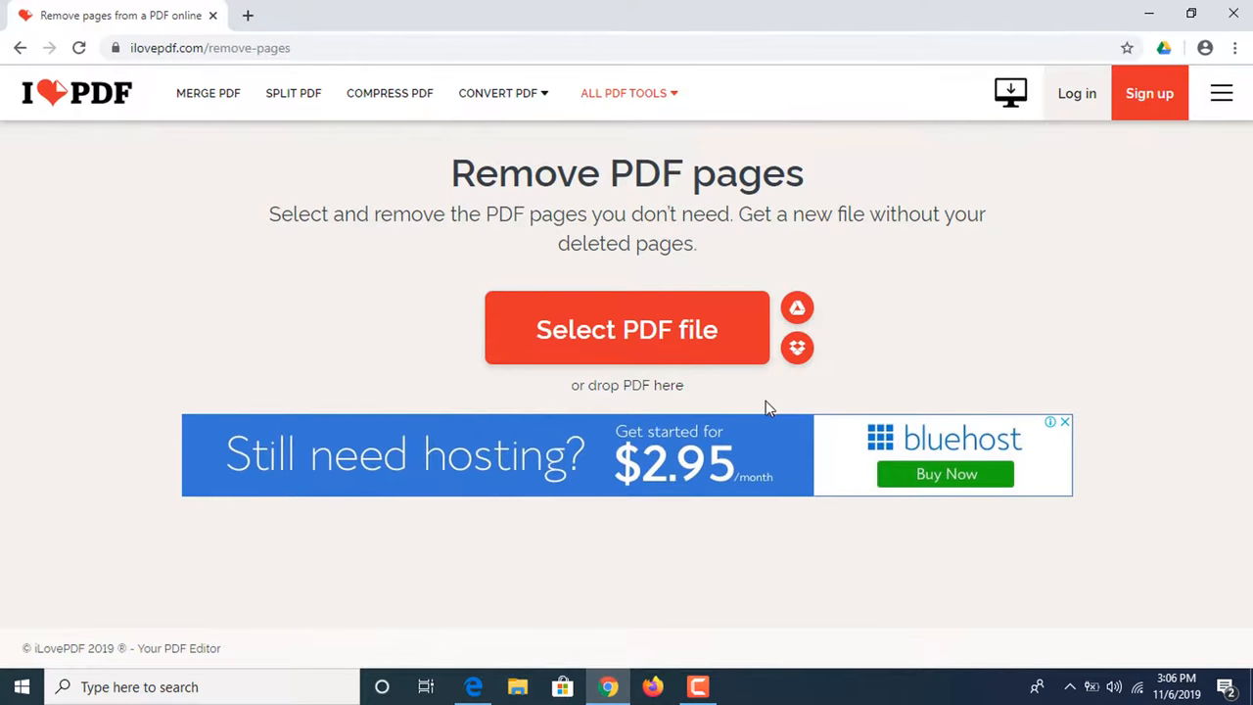
pyautogui.click(626, 329)
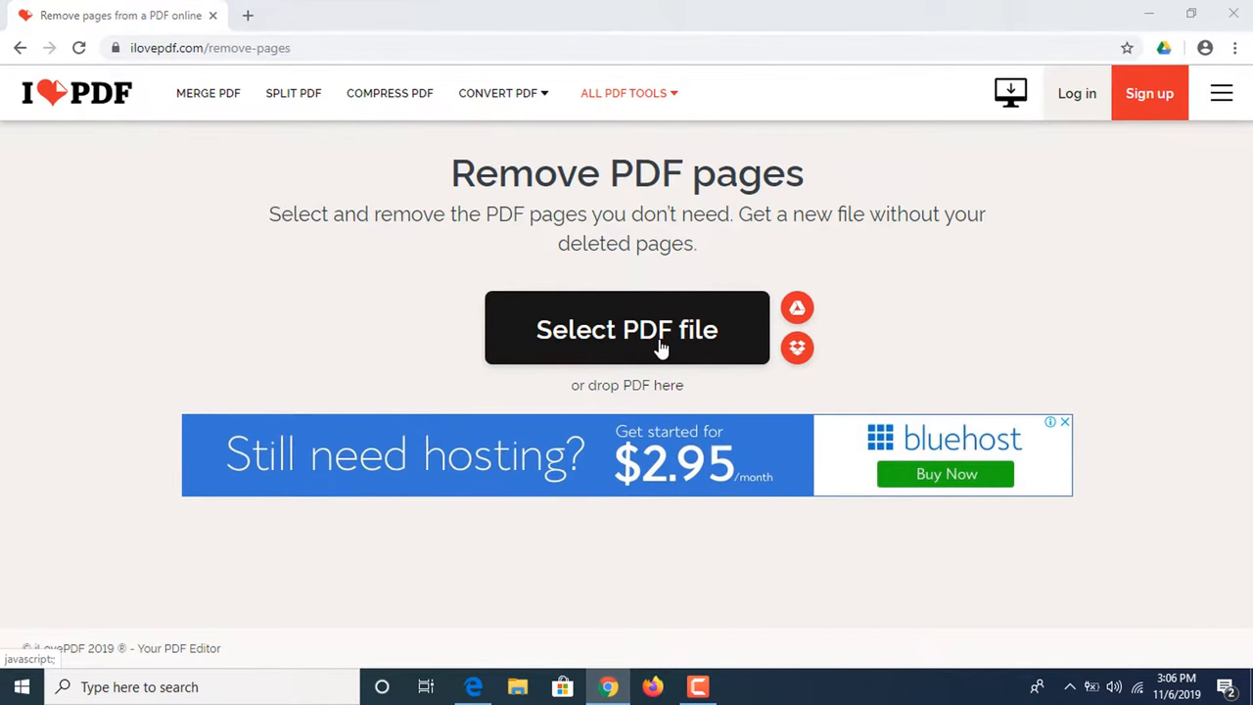
pyautogui.click(626, 329)
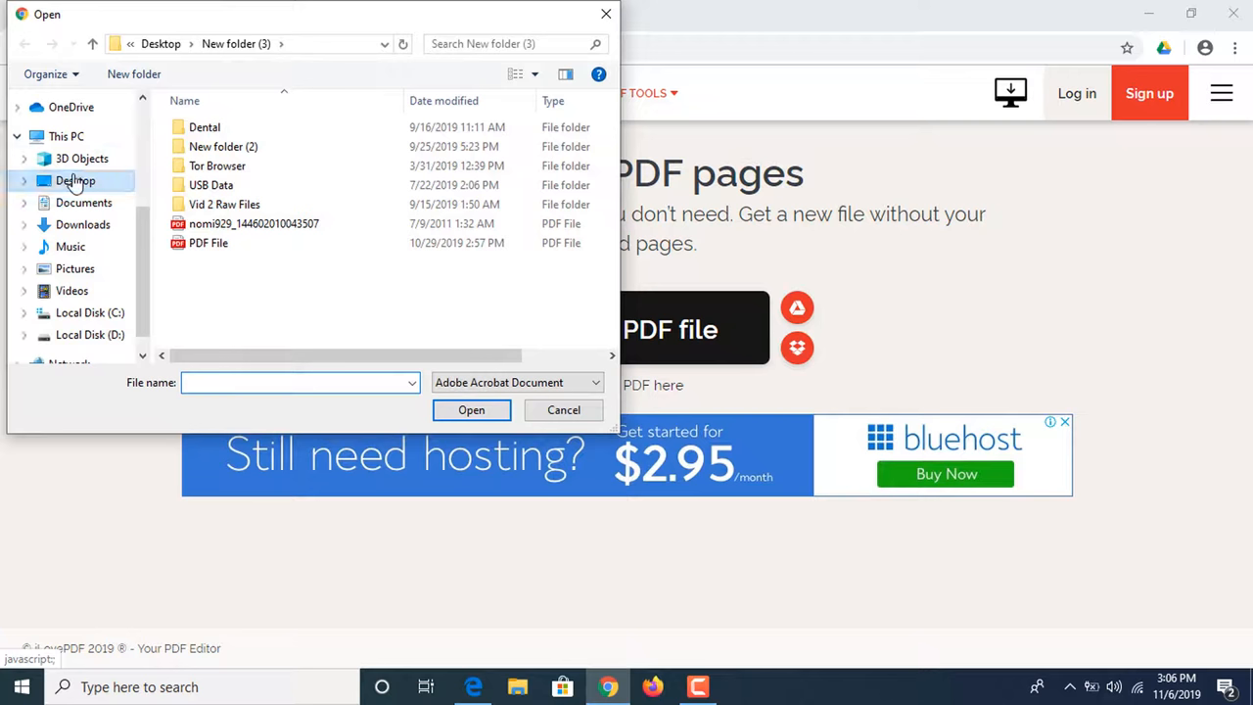
pyautogui.click(74, 180)
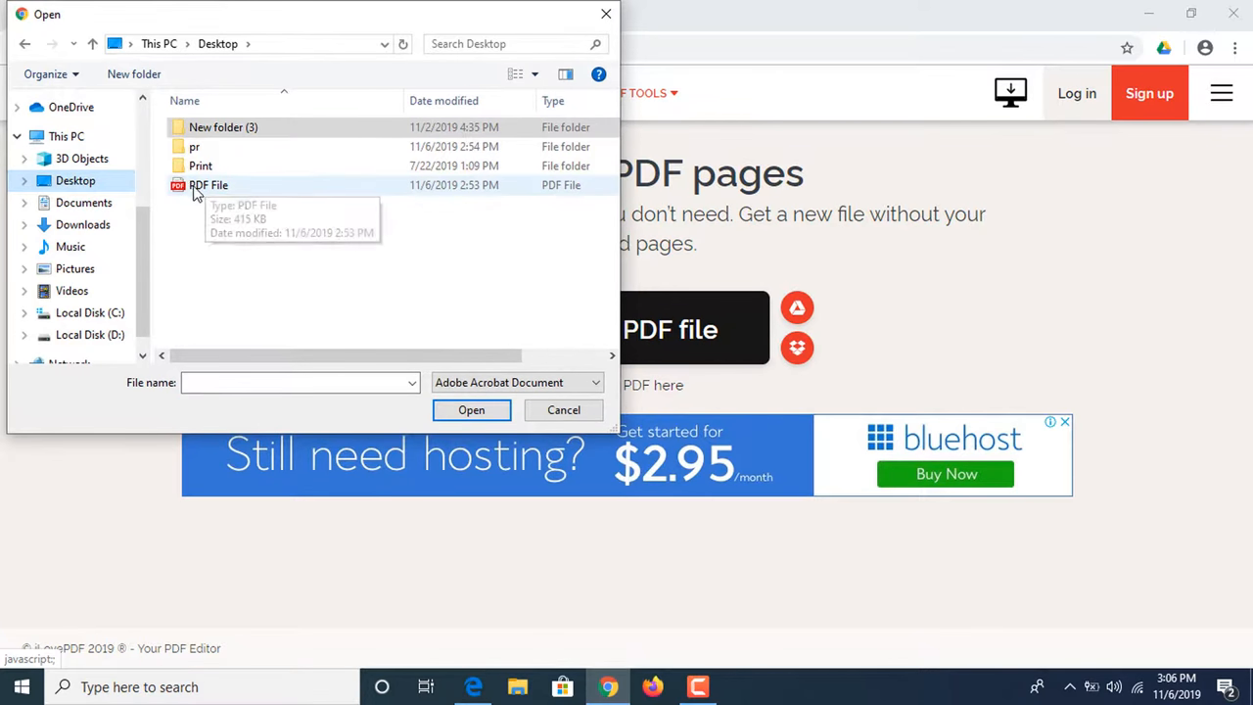
pyautogui.click(207, 184)
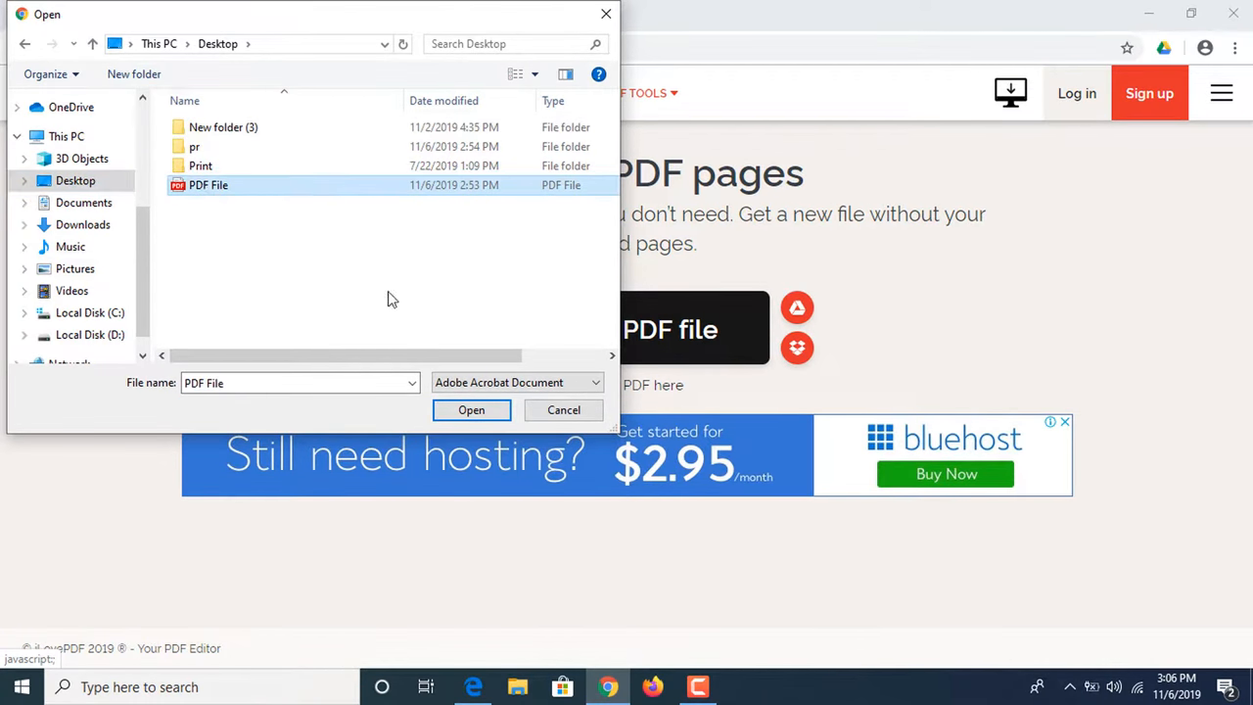
pyautogui.click(470, 409)
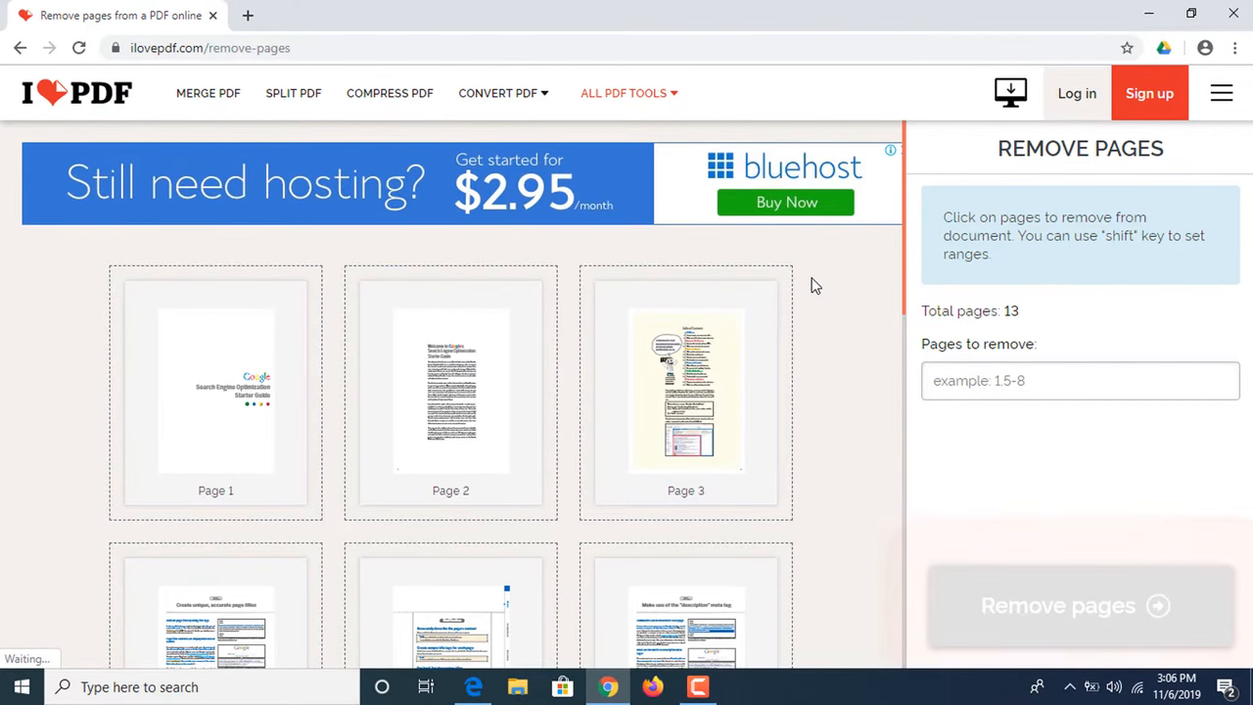
# - Scroll through the 13 uploaded page thumbnails without marking any for removal
pyautogui.scroll(-3)
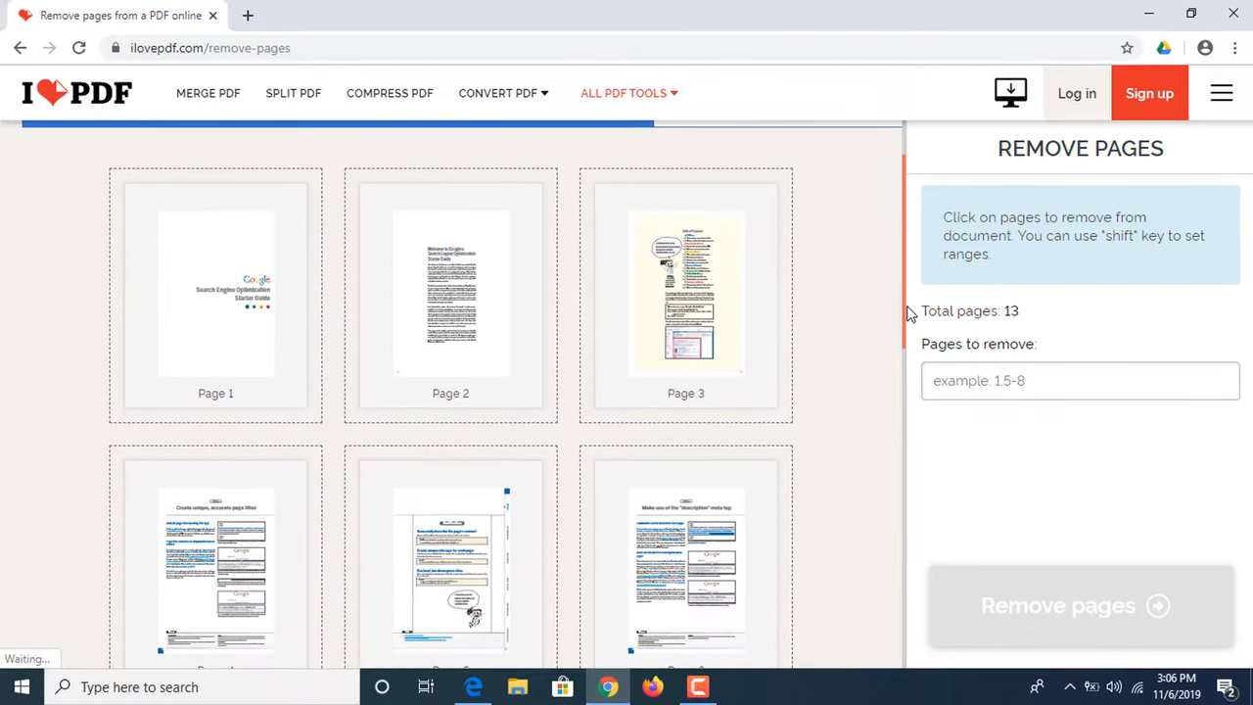
pyautogui.scroll(-3)
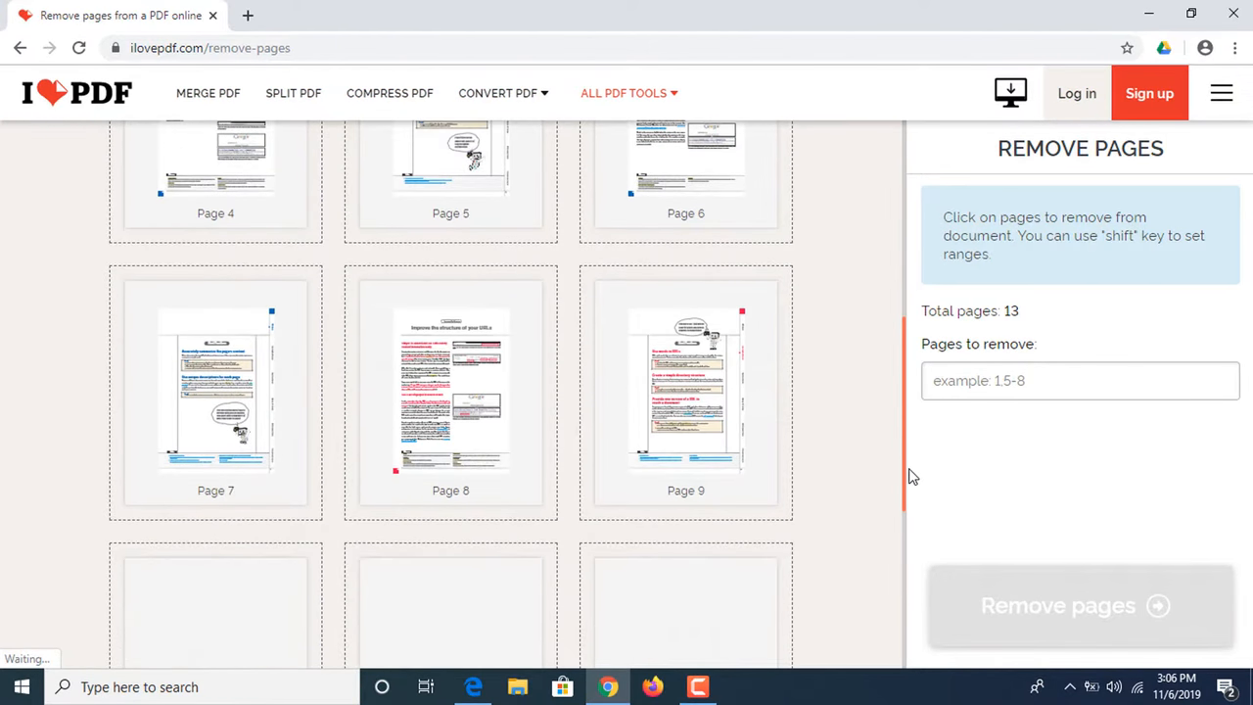
pyautogui.scroll(-3)
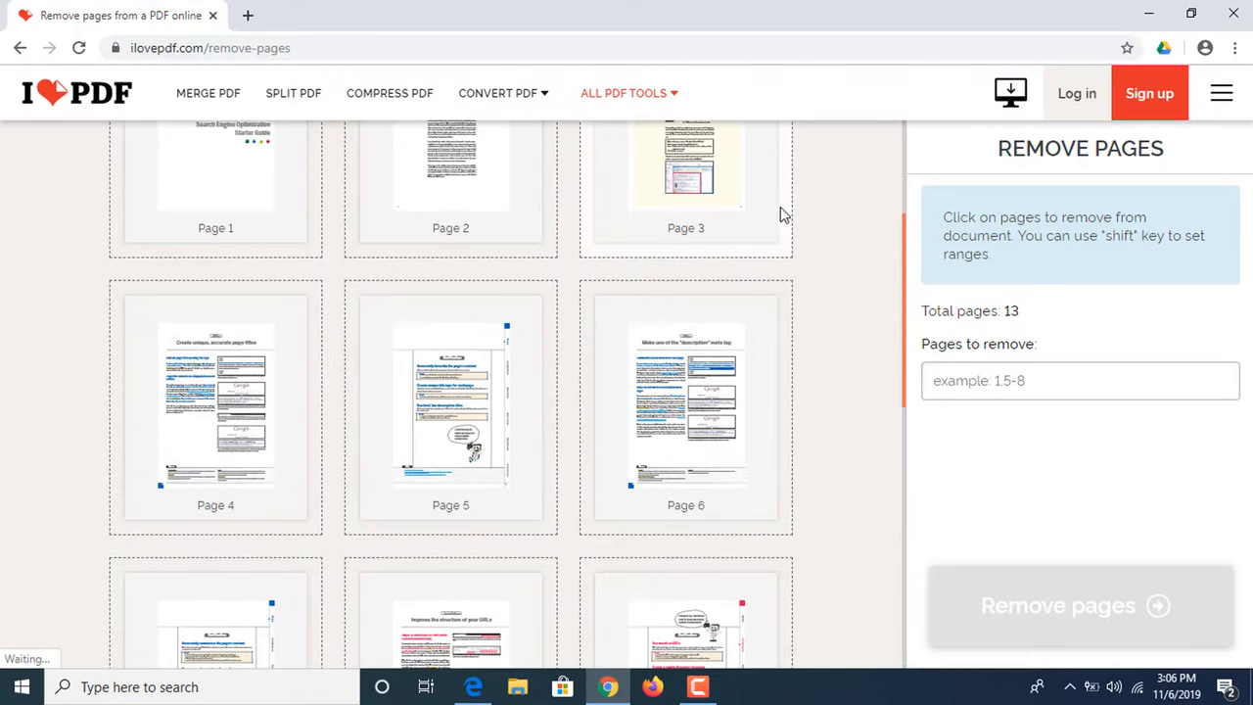
# - Mark pages 5, 6, 7, 8 and 11 for removal so the field reads 5-8,11
pyautogui.click(451, 405)
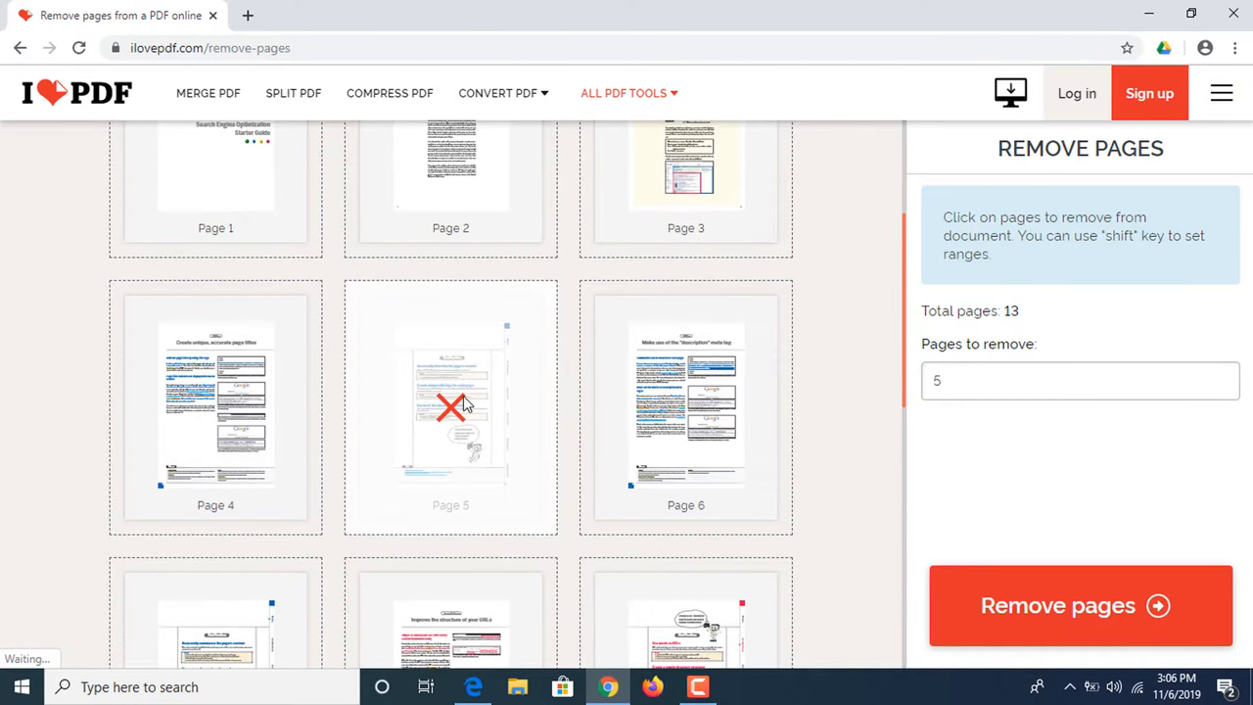
pyautogui.moveTo(499, 431)
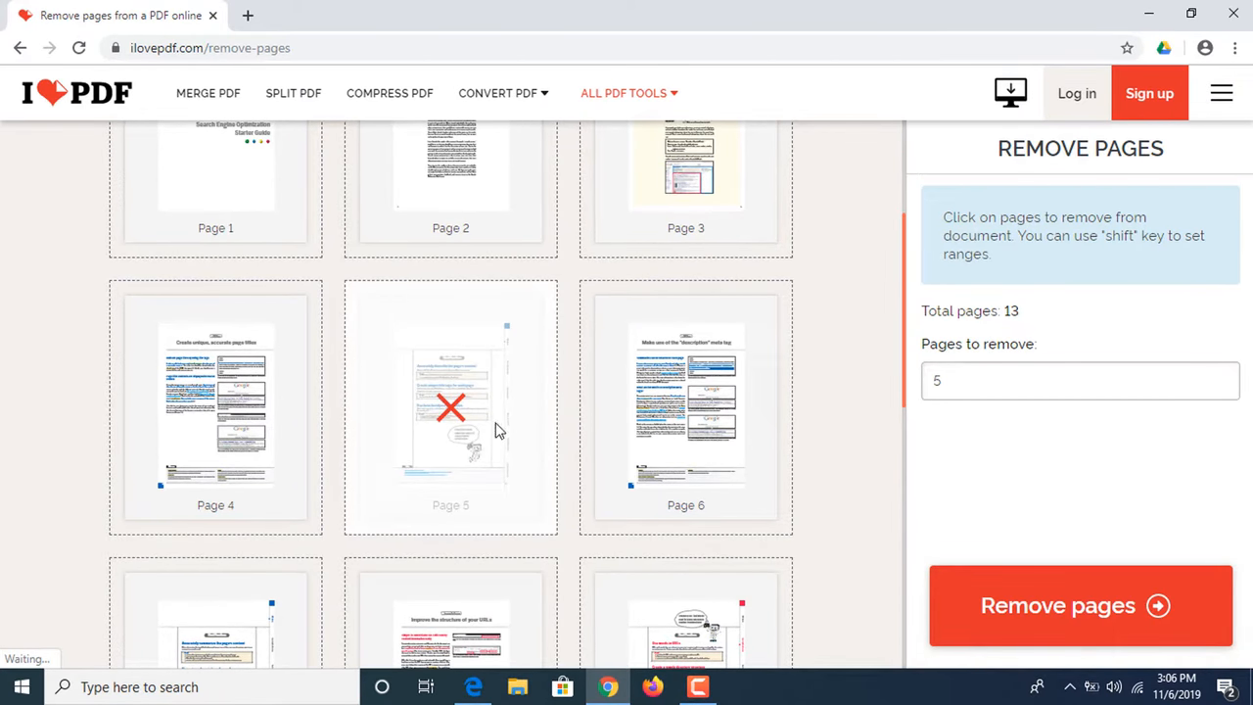
pyautogui.moveTo(905, 382)
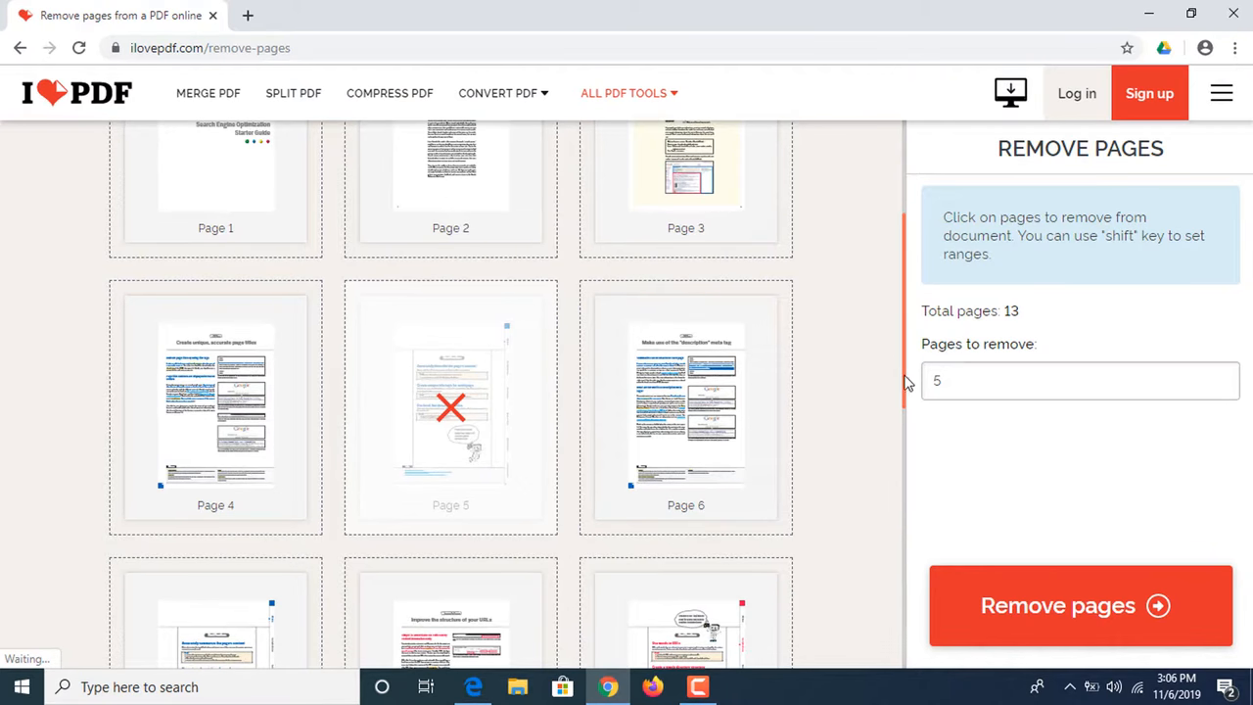
pyautogui.scroll(-3)
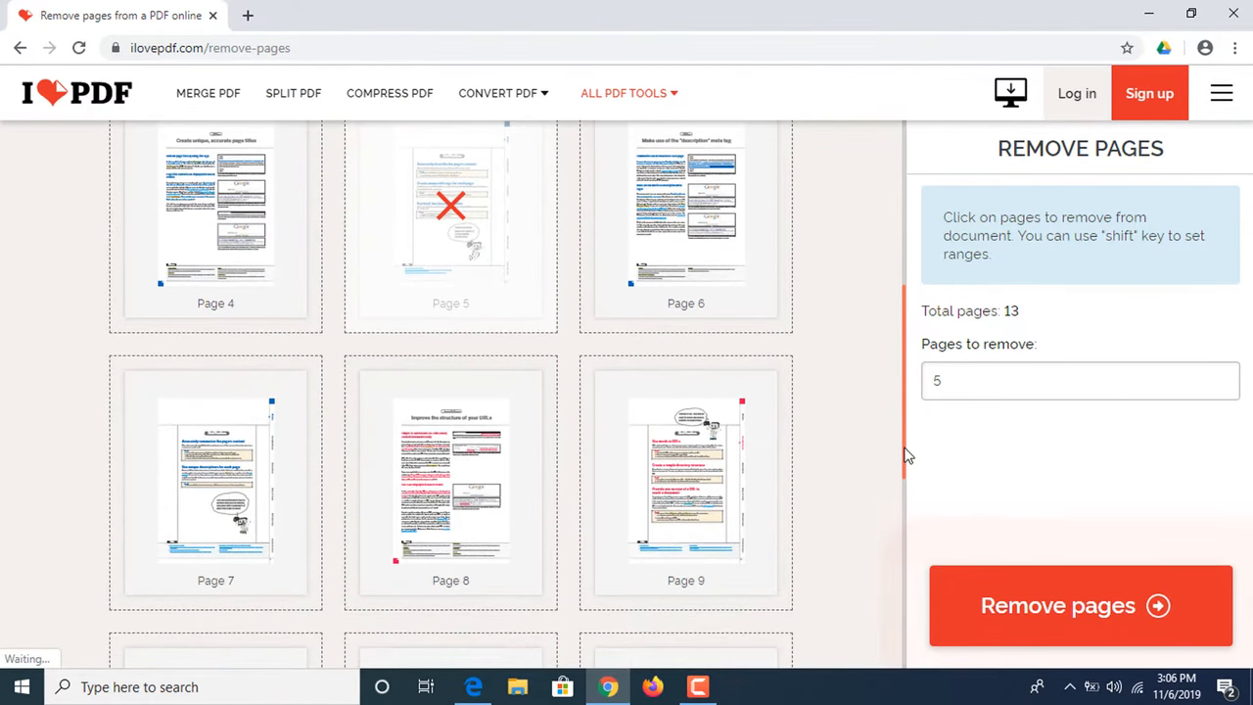
pyautogui.click(685, 205)
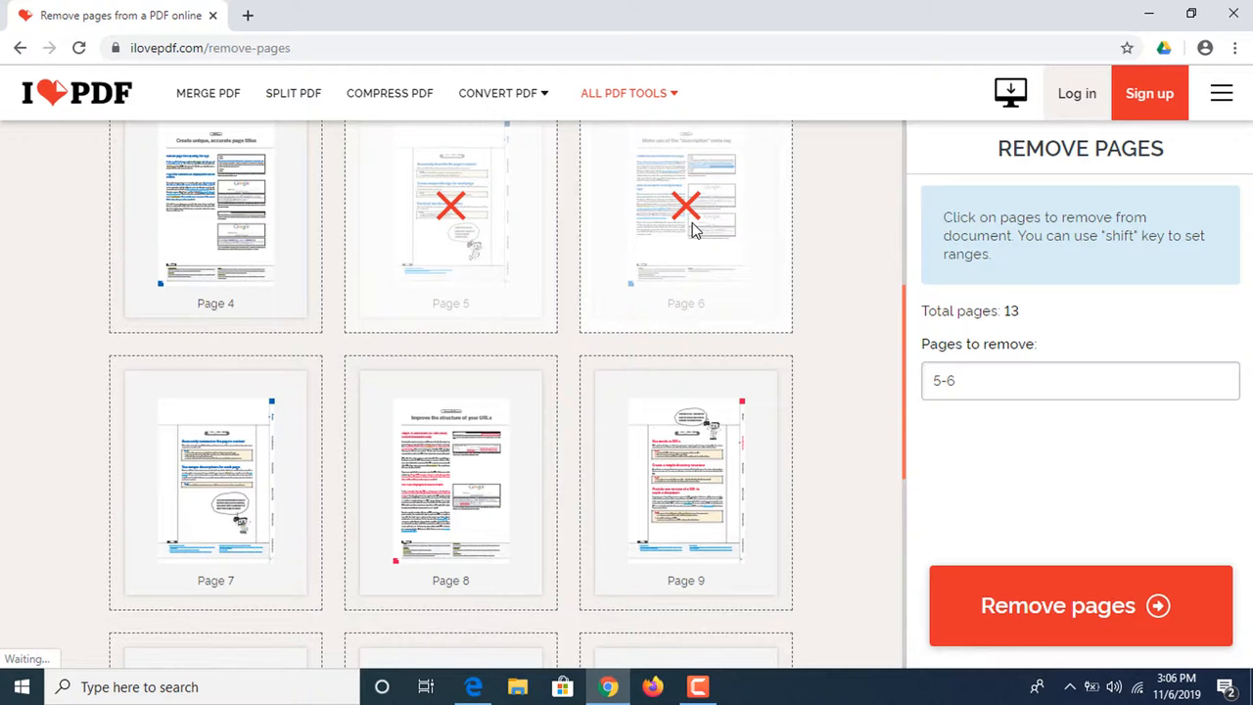
pyautogui.click(216, 480)
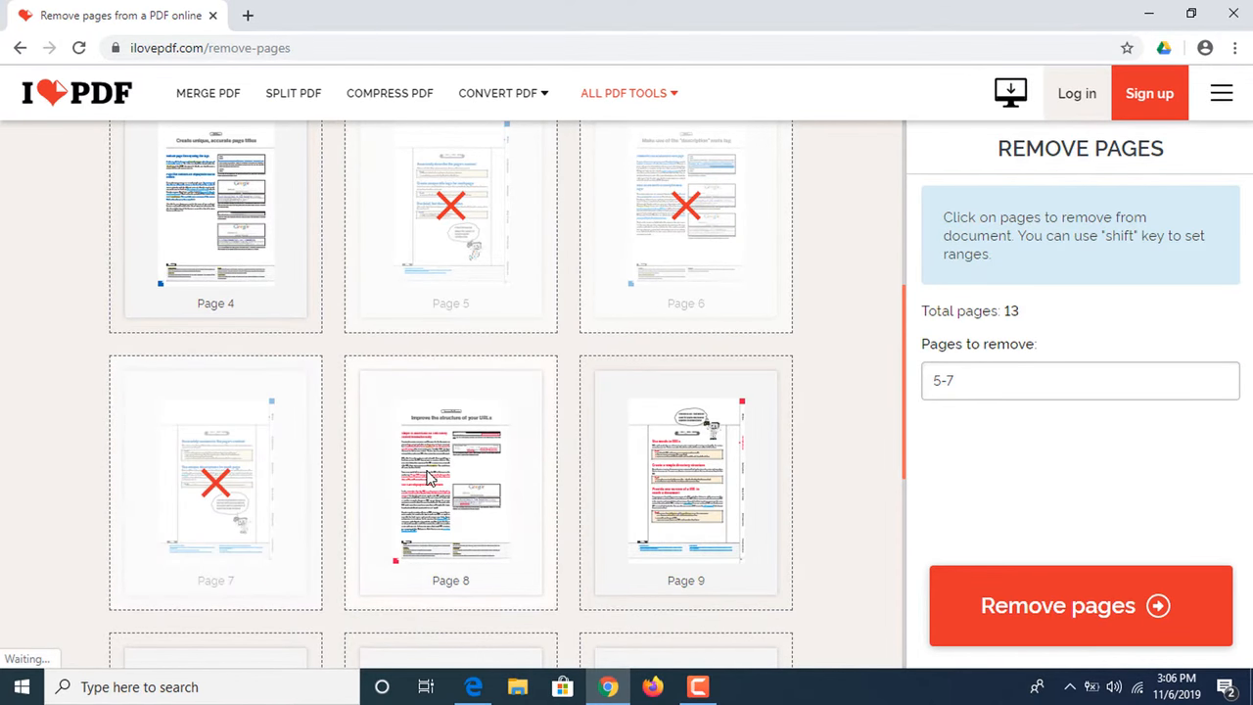
pyautogui.click(450, 480)
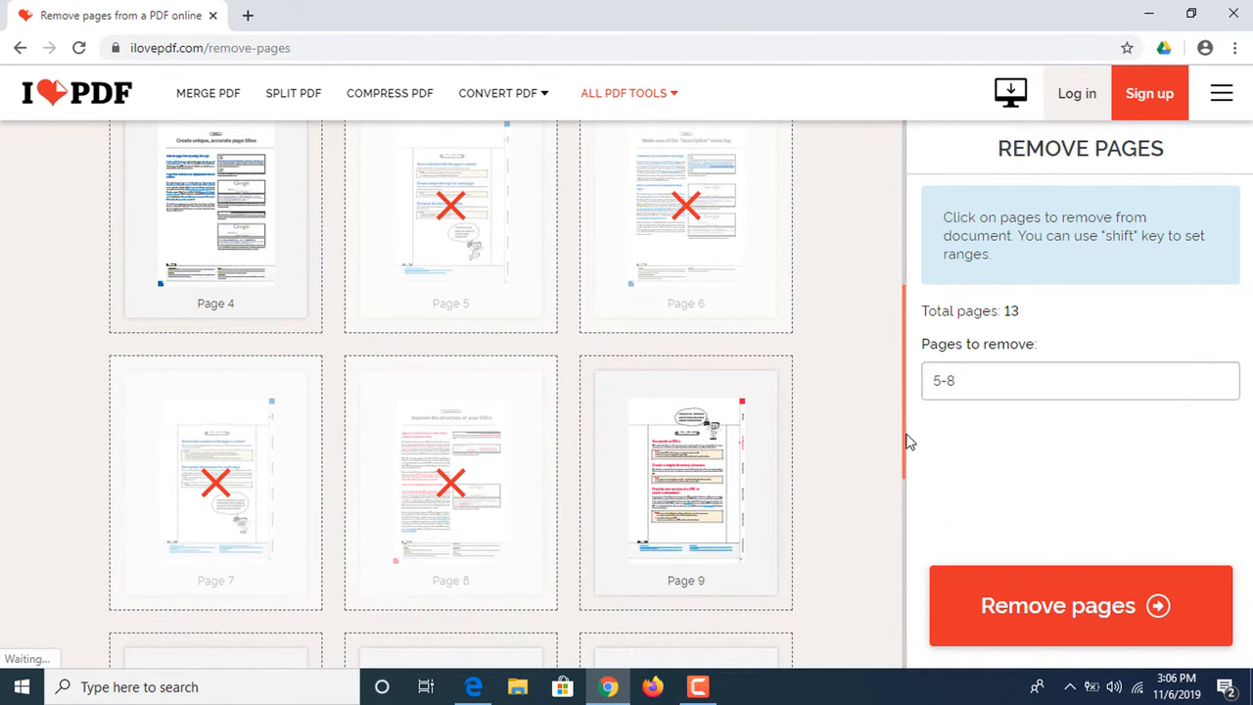
pyautogui.scroll(-3)
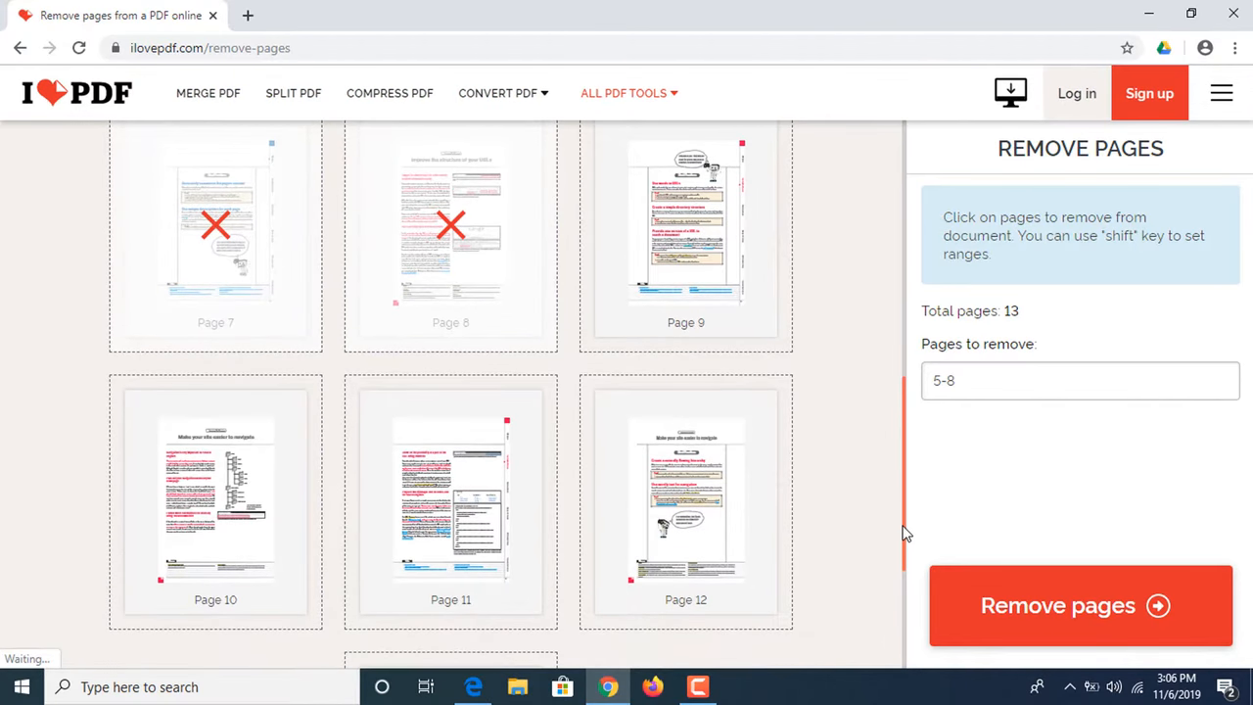
pyautogui.click(450, 499)
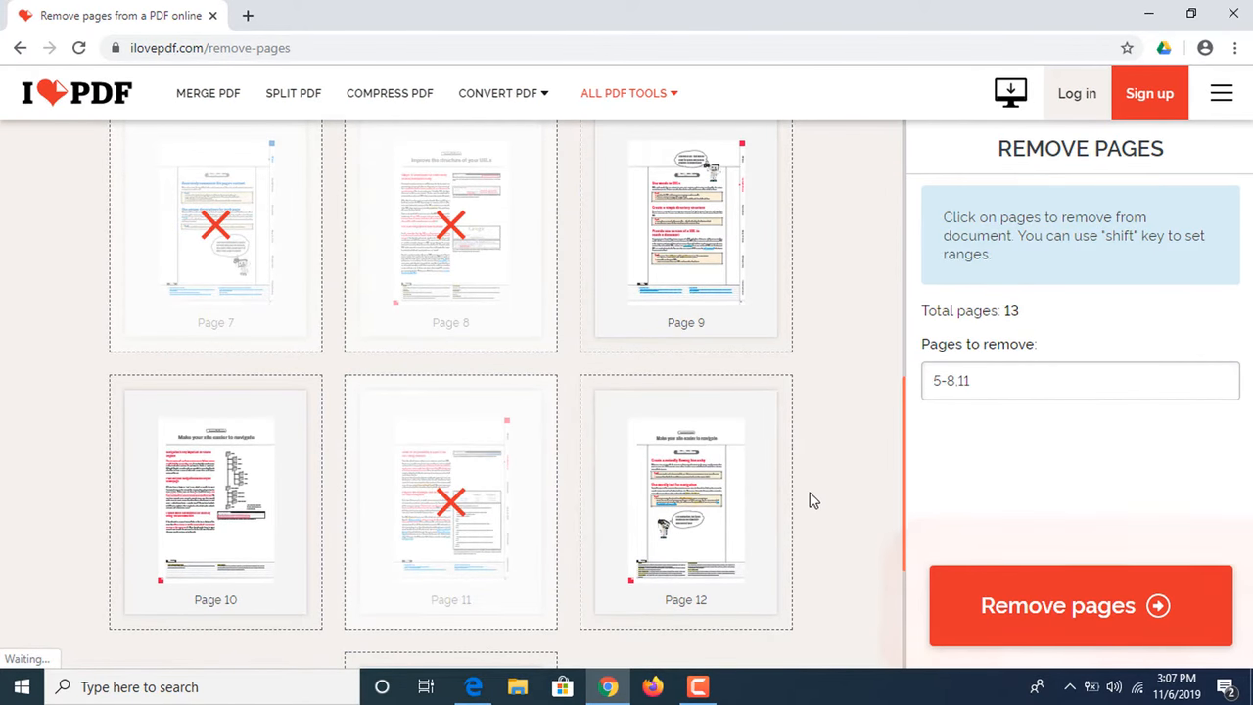
pyautogui.scroll(-3)
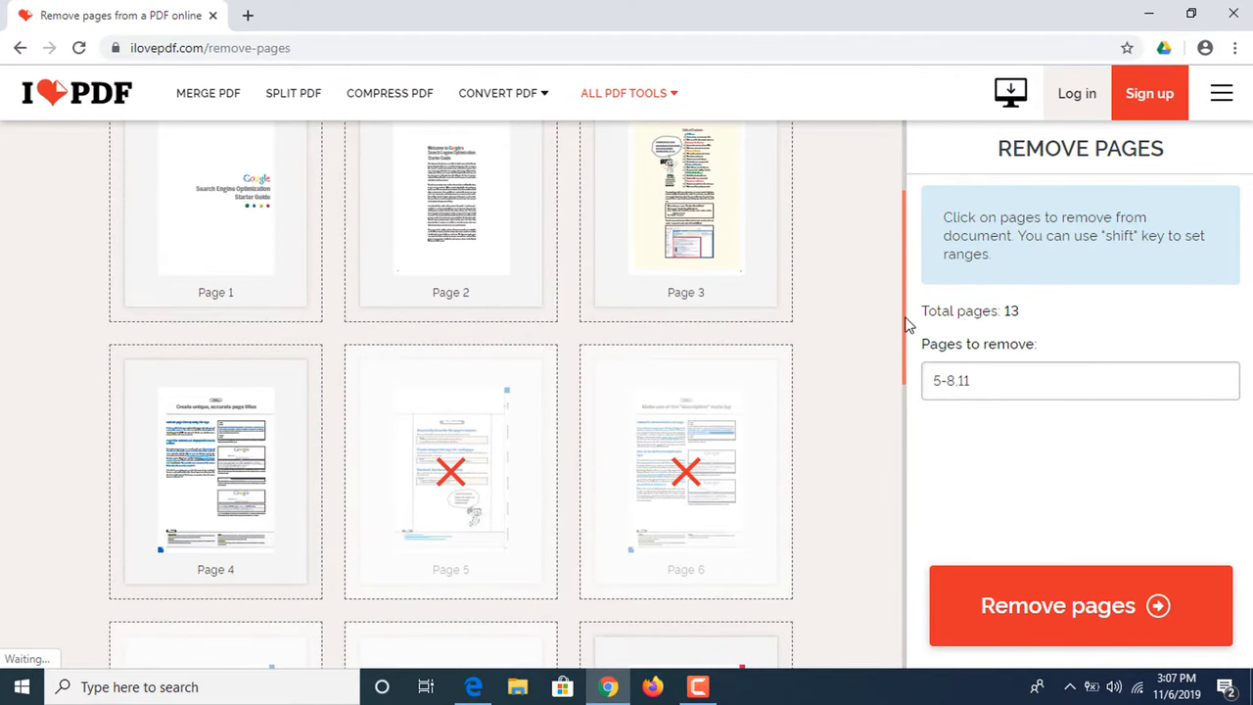
pyautogui.moveTo(865, 356)
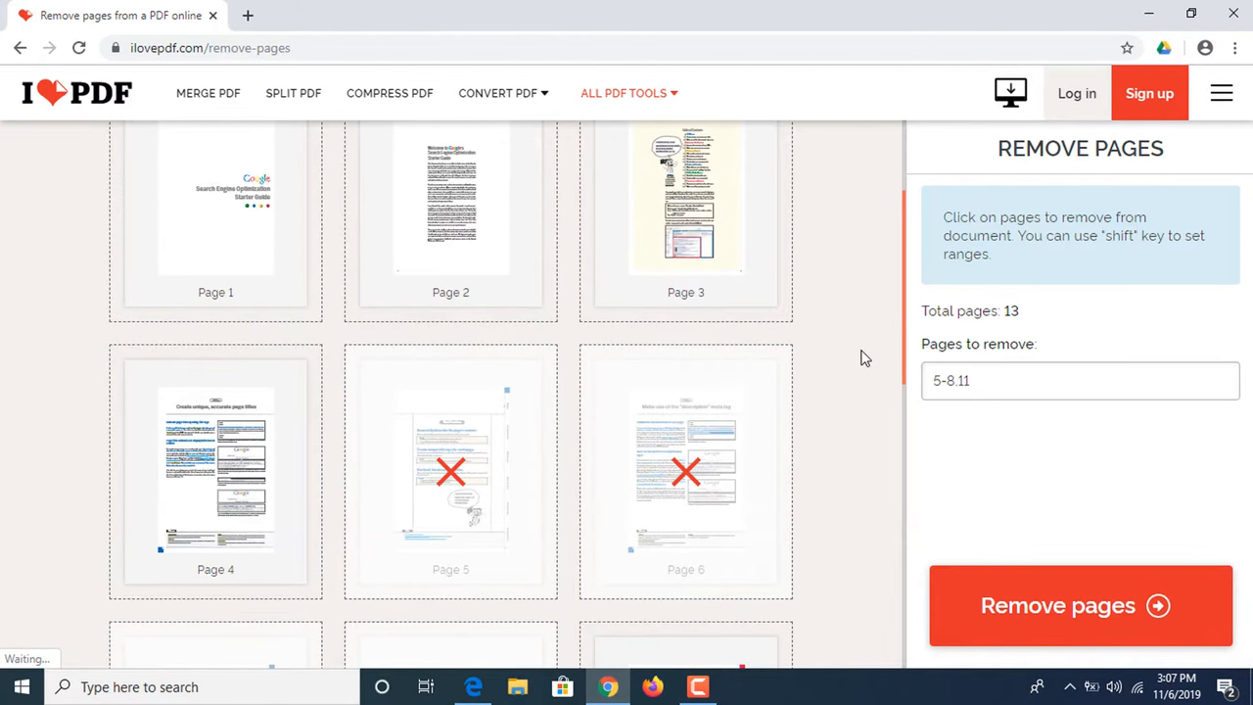
# - Remove the marked pages, download the trimmed PDF and open it from the download bar
pyautogui.click(1081, 605)
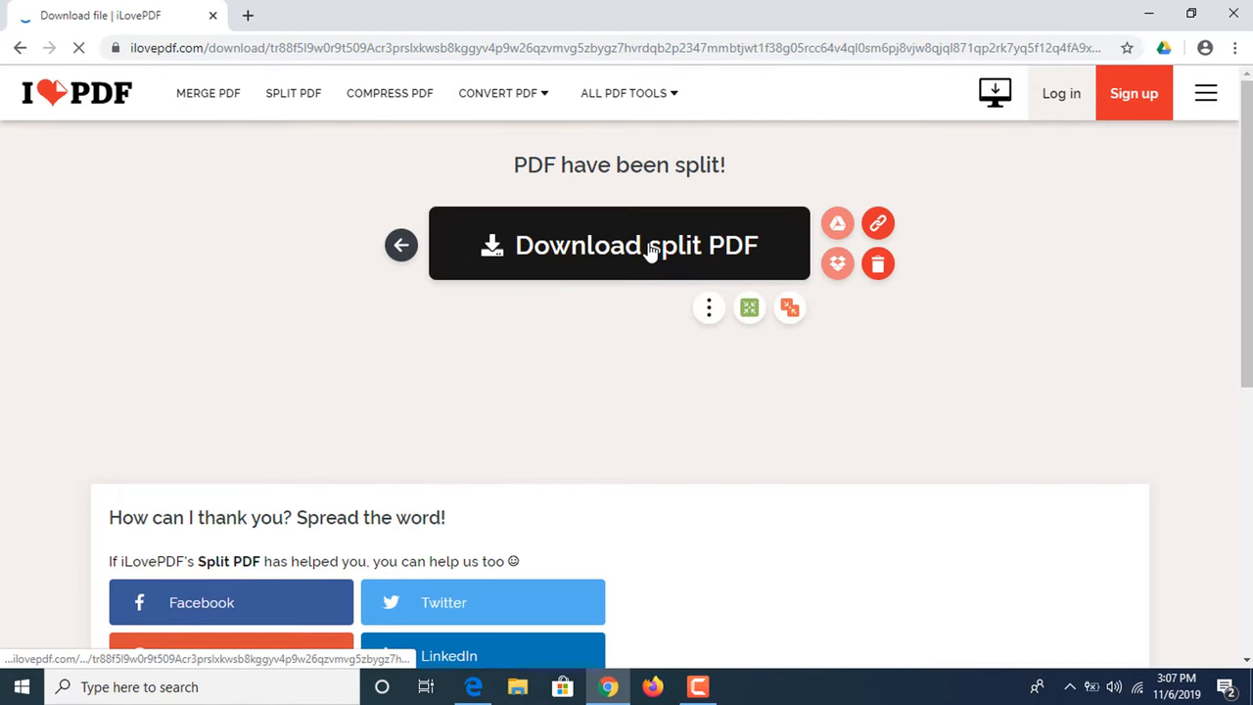
pyautogui.click(618, 244)
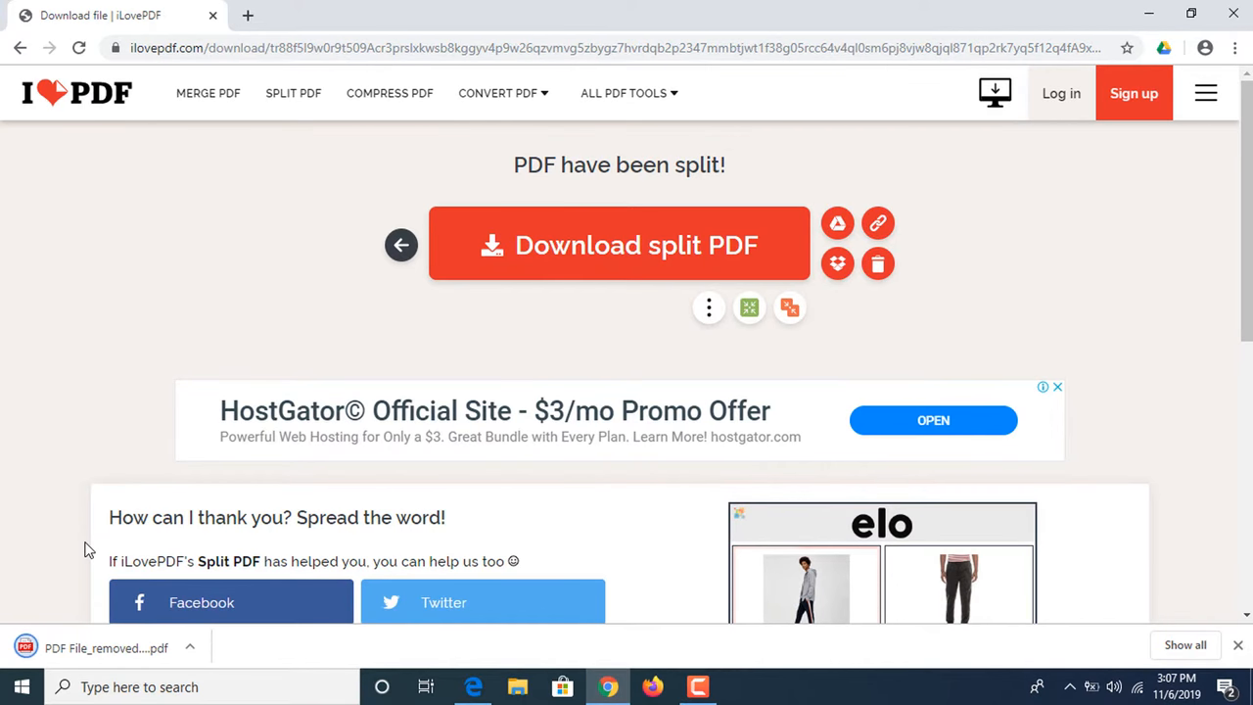
pyautogui.click(106, 646)
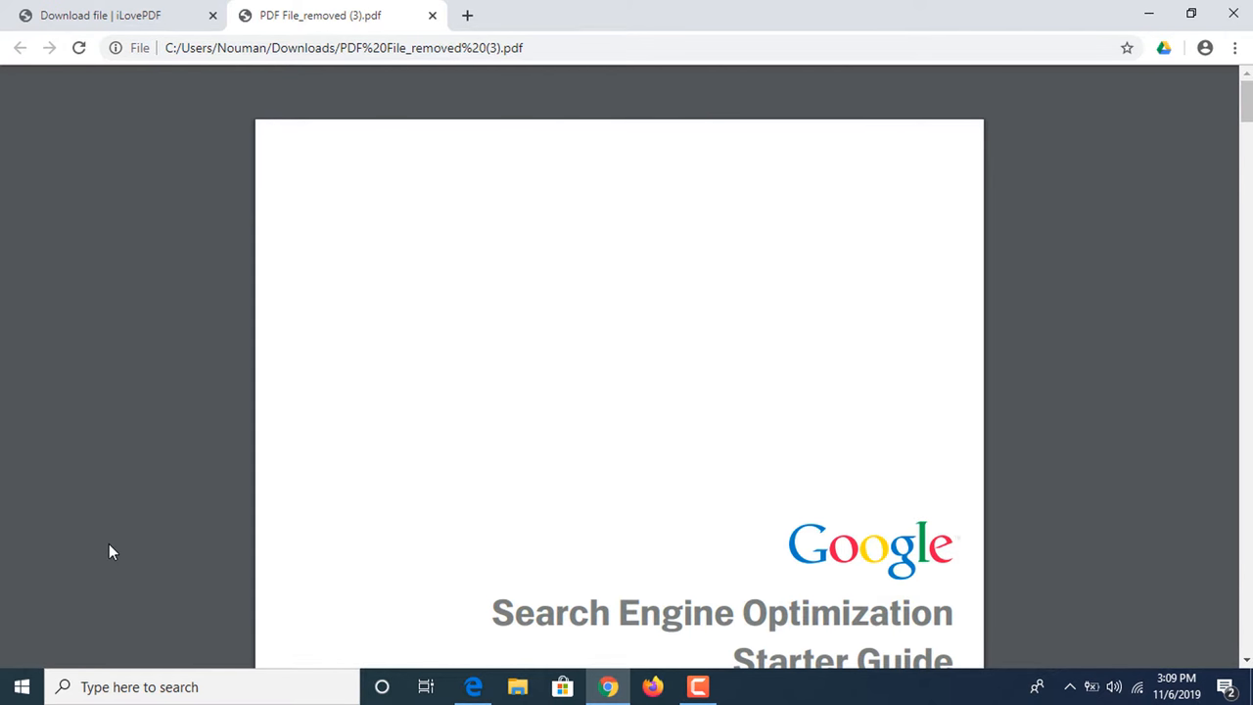
# - Scroll the trimmed PDF in Chrome past the cover, contents and page 4
pyautogui.scroll(-3)
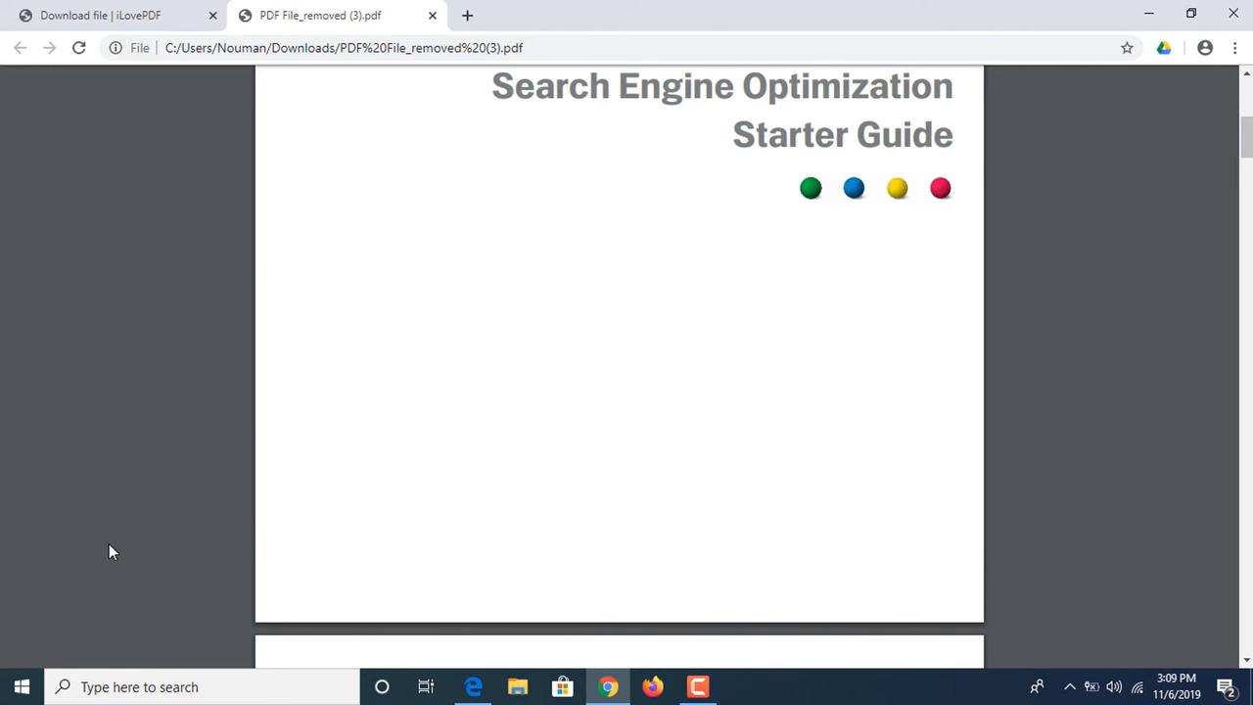
pyautogui.scroll(-3)
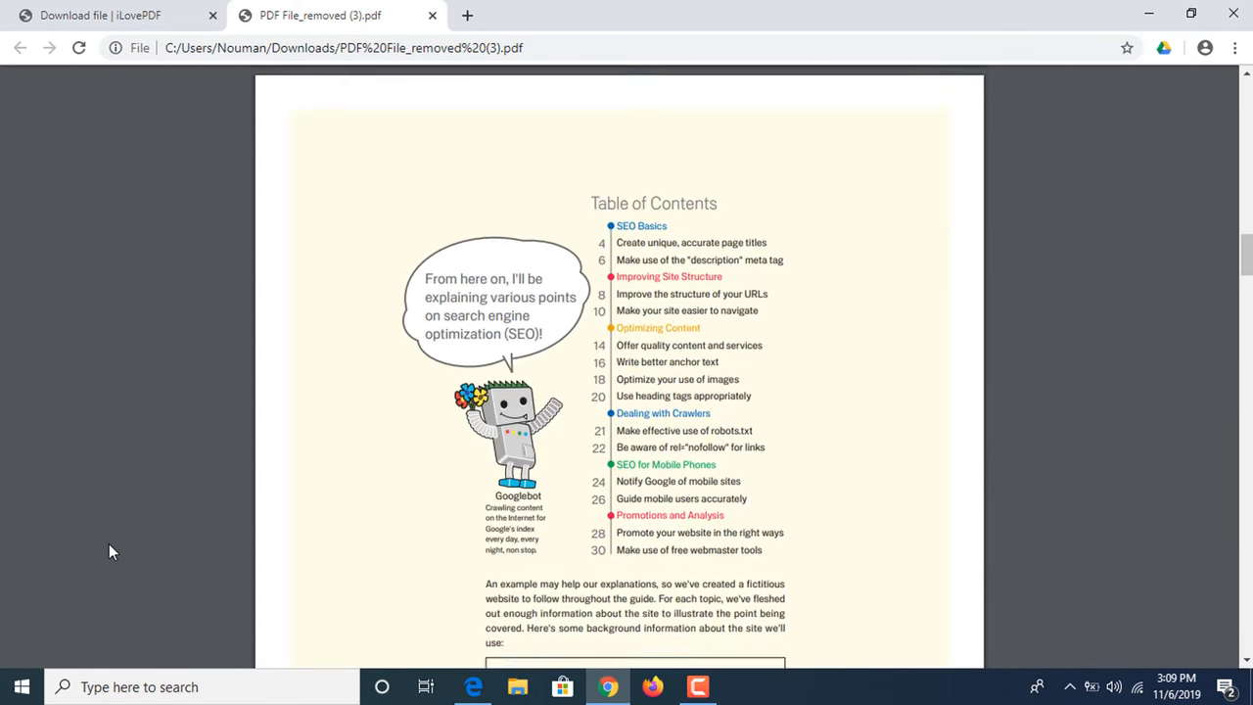
pyautogui.scroll(-3)
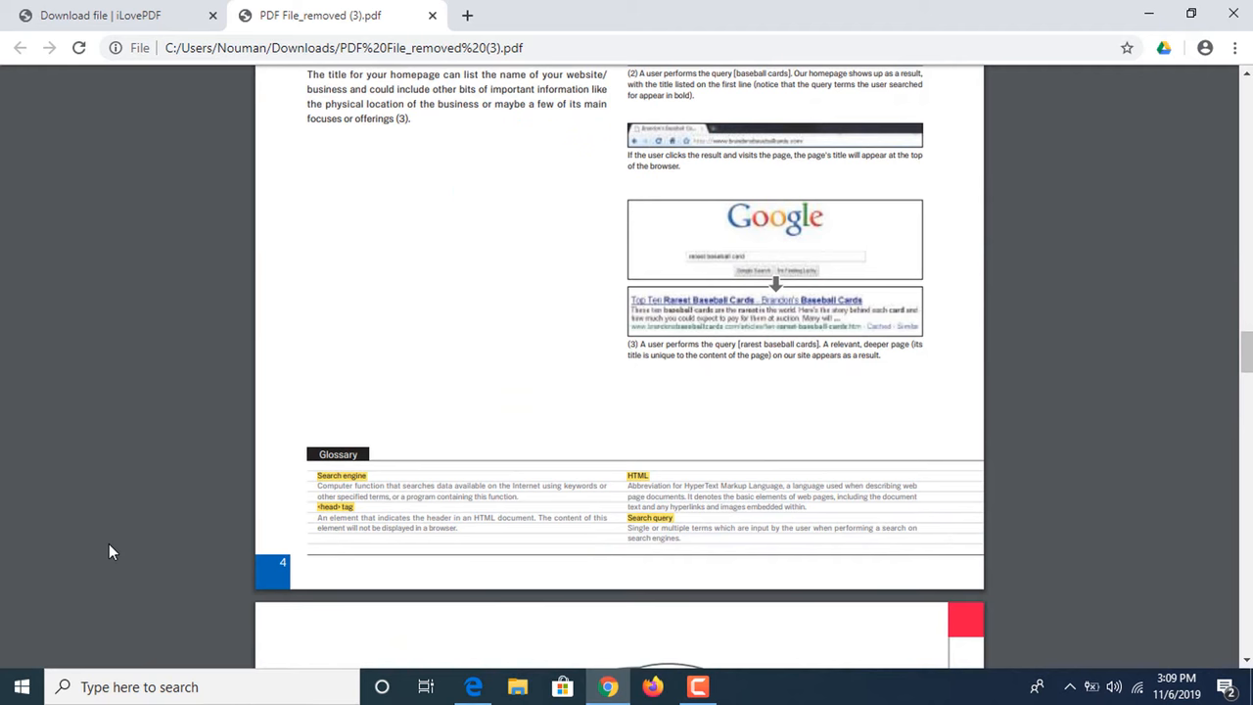
pyautogui.moveTo(1084, 320)
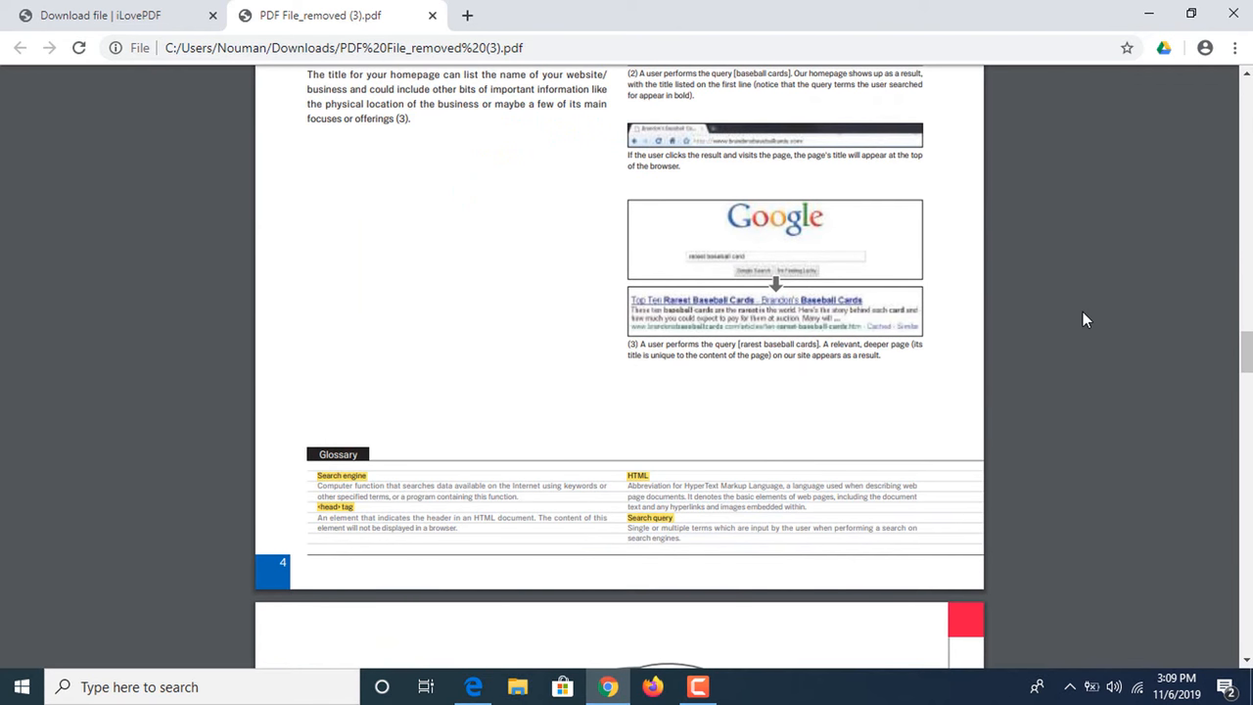